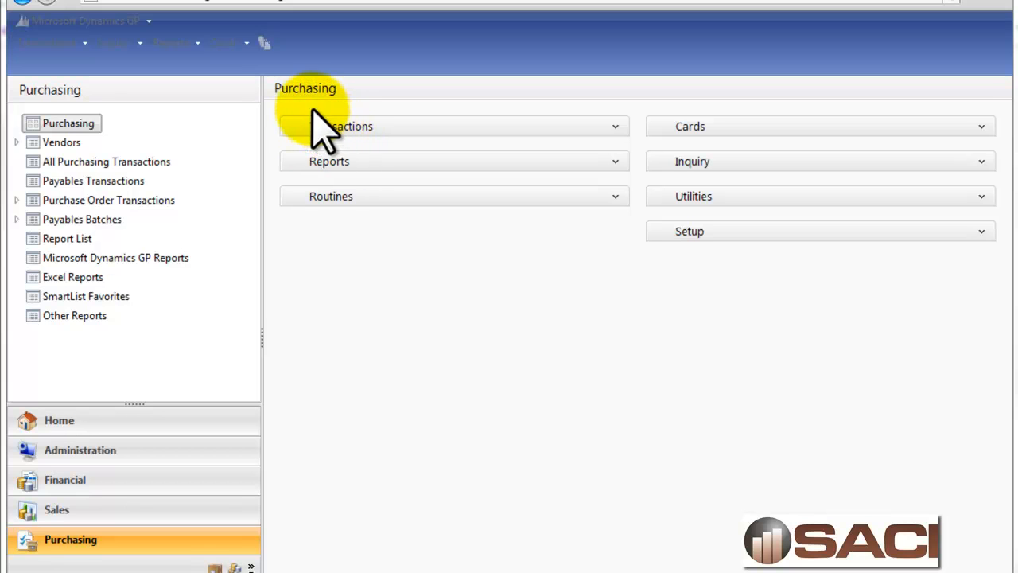
mouse_move(962, 151)
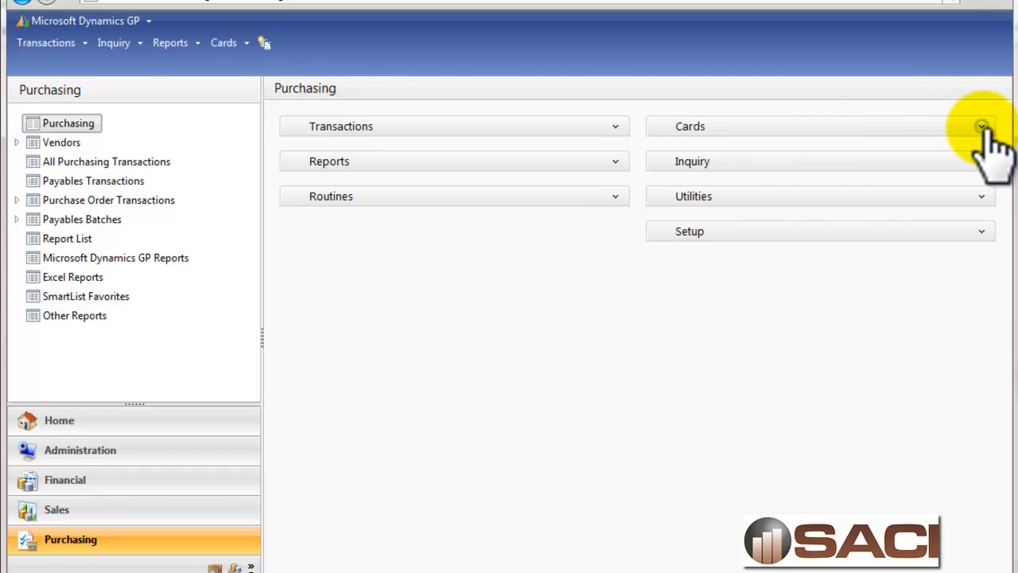
Step: Show Buyer Maintenance from the Purchasing cards, listing the existing buyers
click(979, 124)
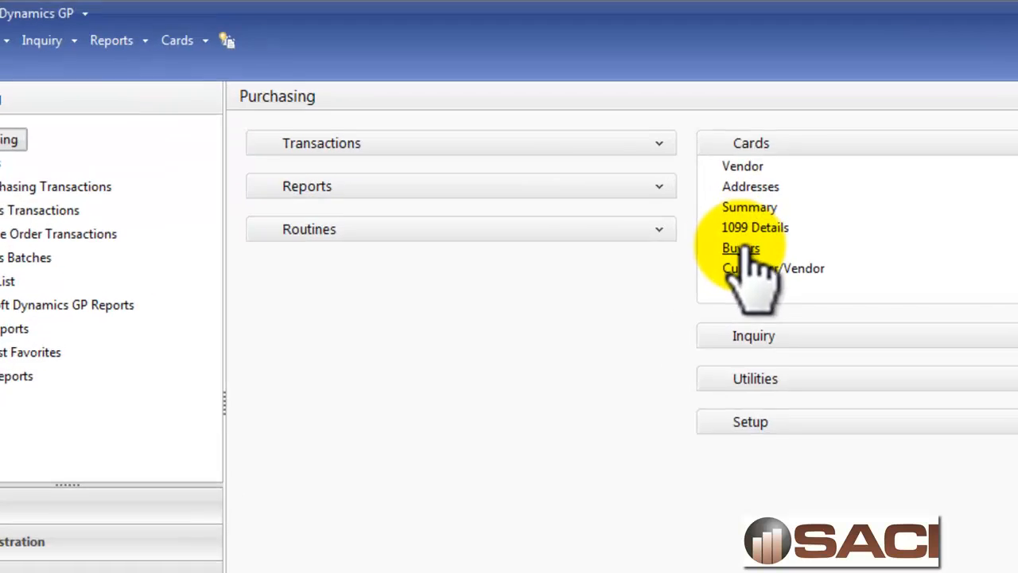
click(738, 248)
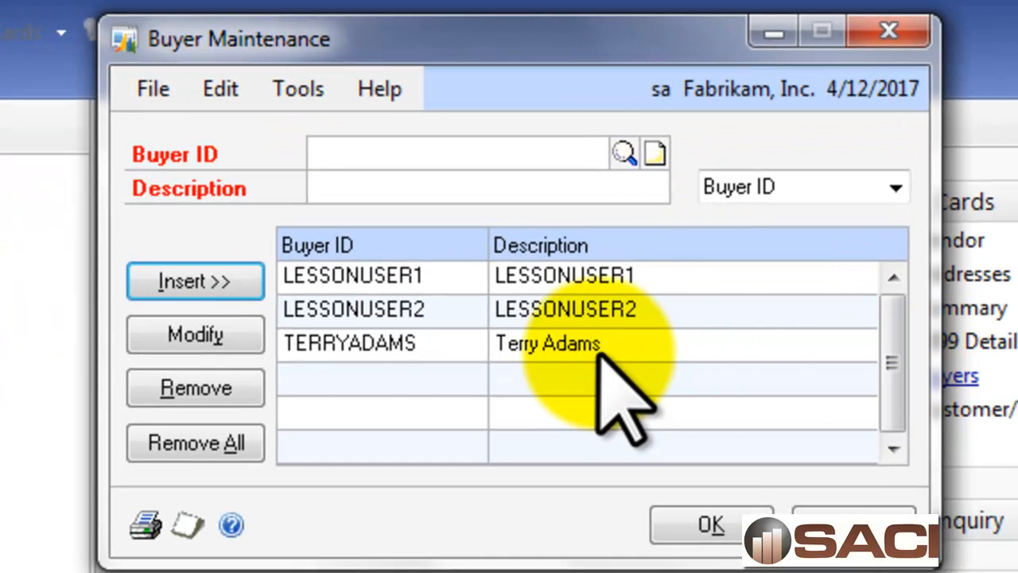
click(458, 153)
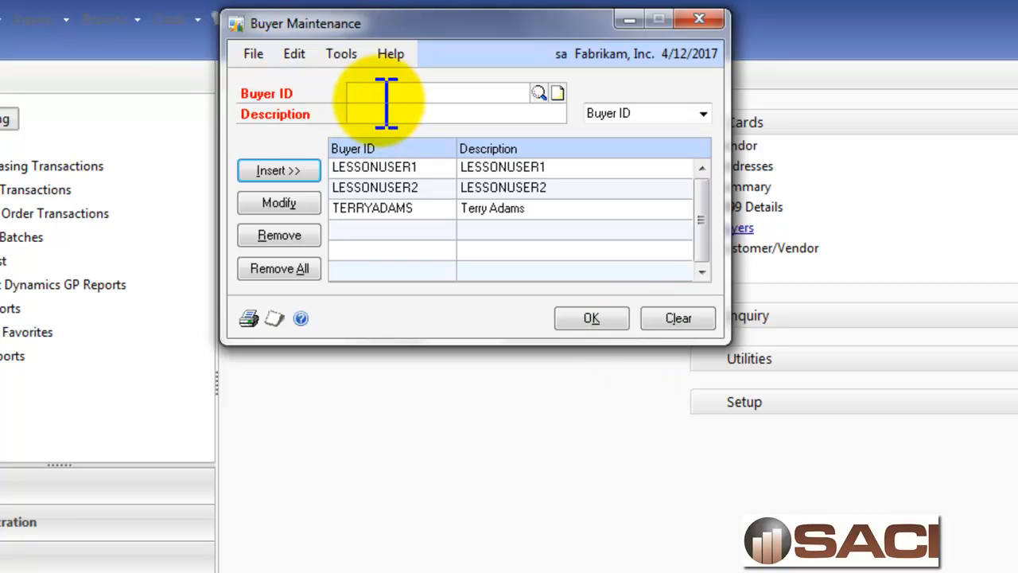
text(b)
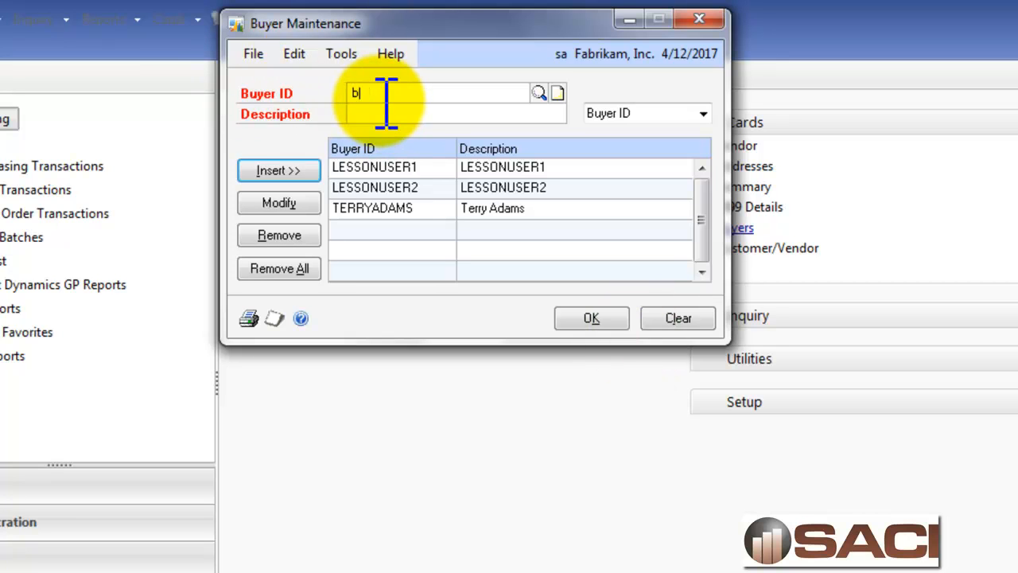
text(elinda)
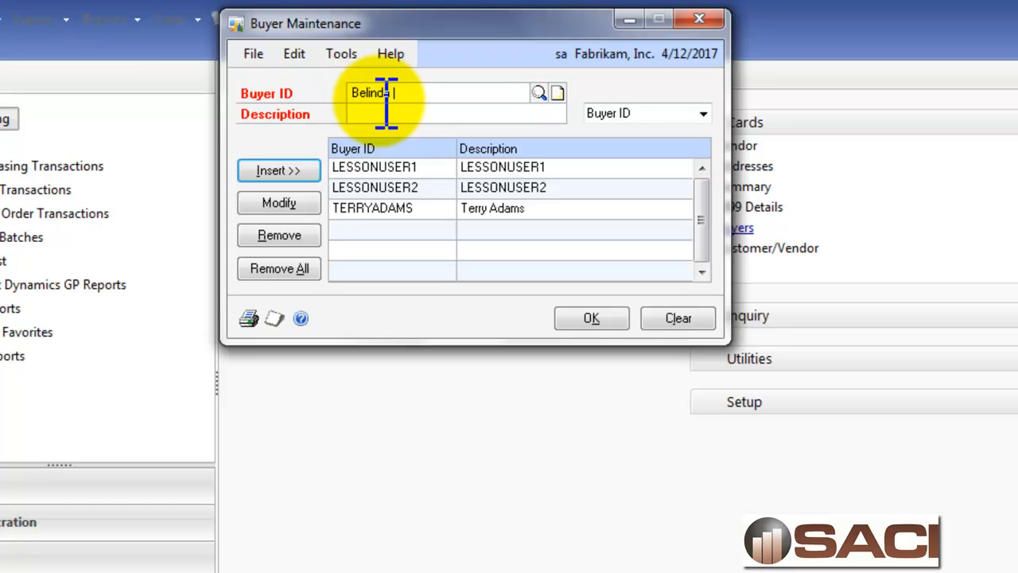
text(Allen)
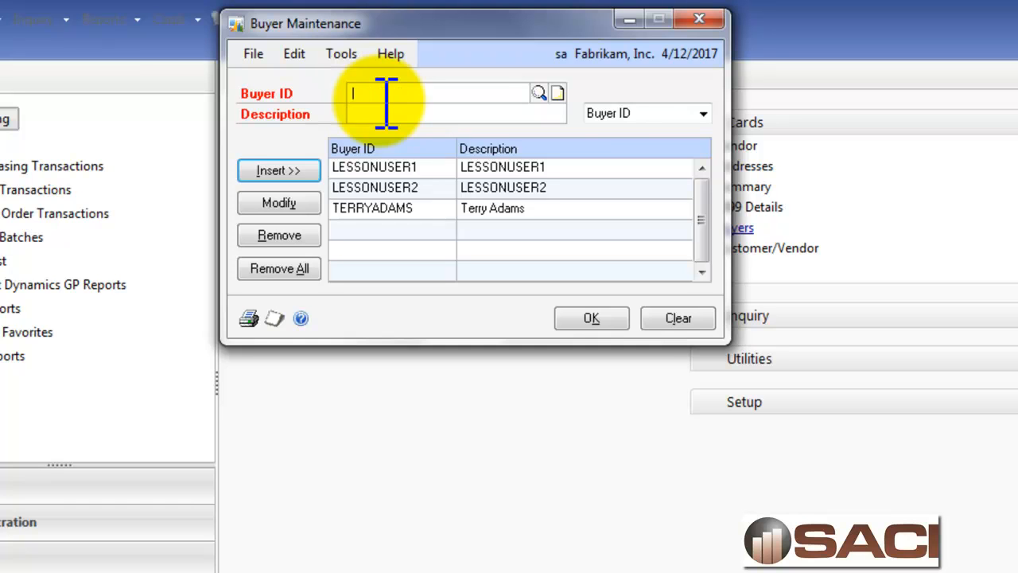
text(BELINDAALLEN)
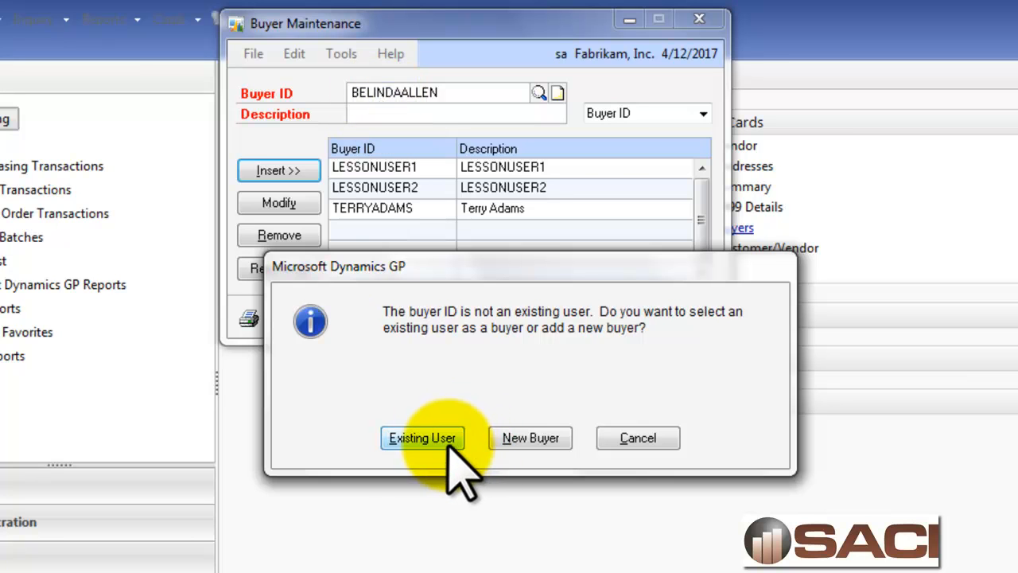
mouse_move(531, 439)
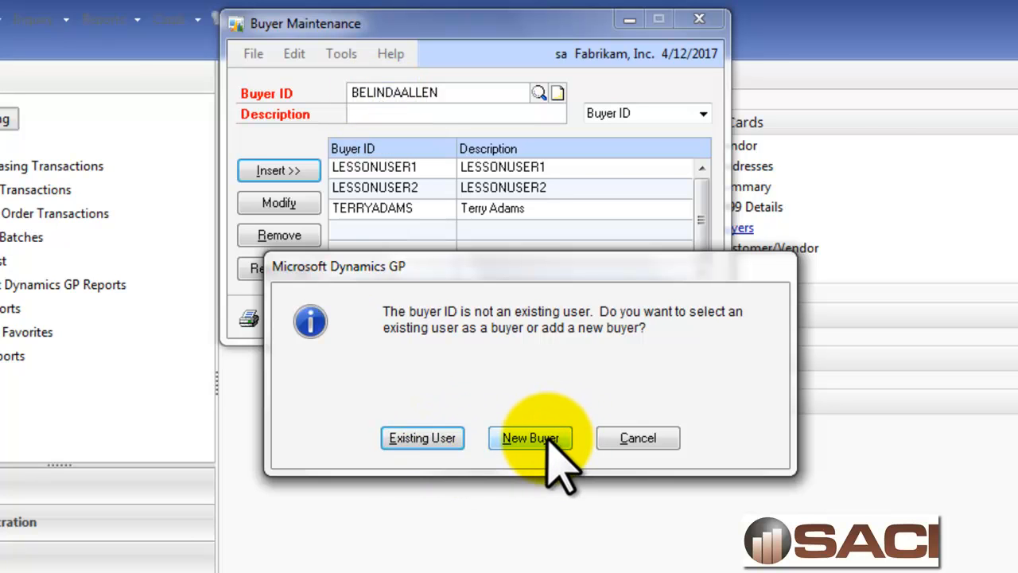
mouse_move(423, 437)
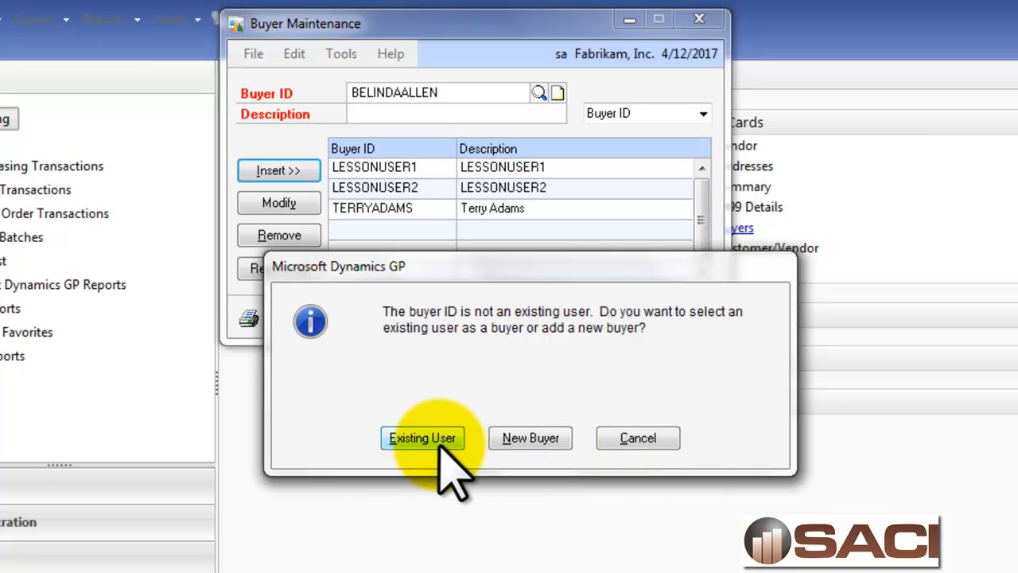
click(423, 438)
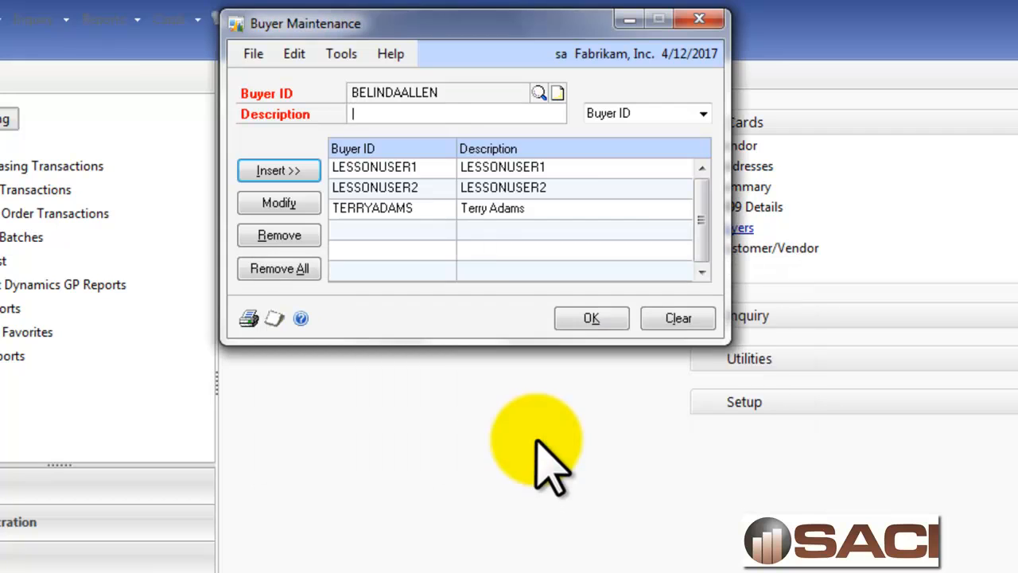
text(Belinda Allen)
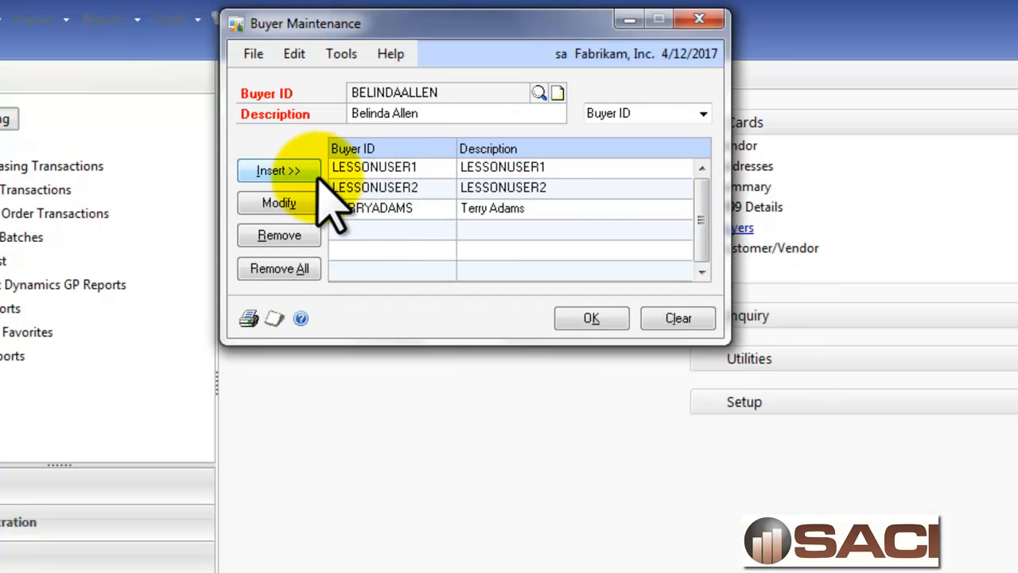
click(278, 170)
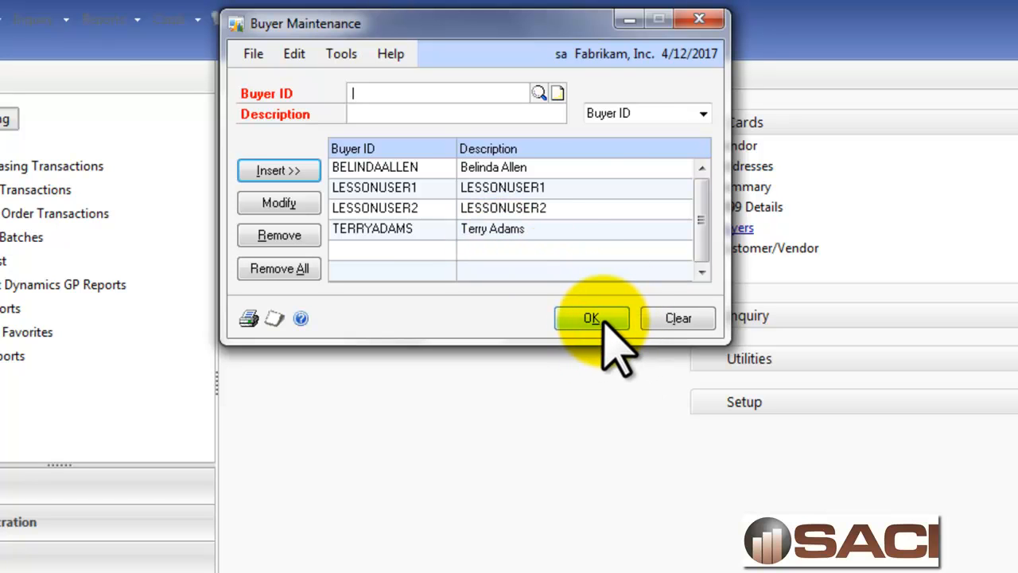
click(592, 318)
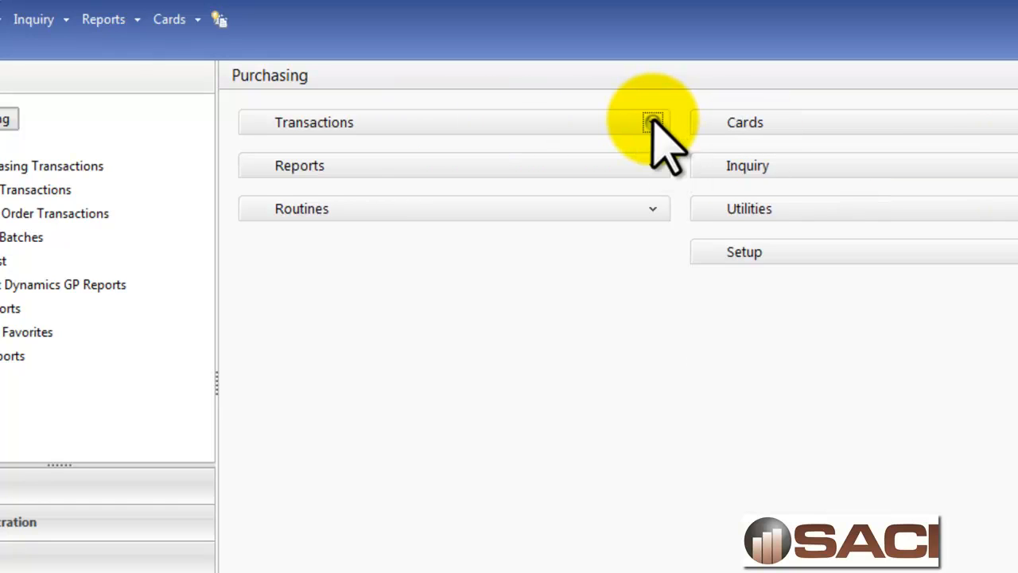
Step: Begin a new purchase order in Purchase Order Entry with Type set to Standard
click(313, 121)
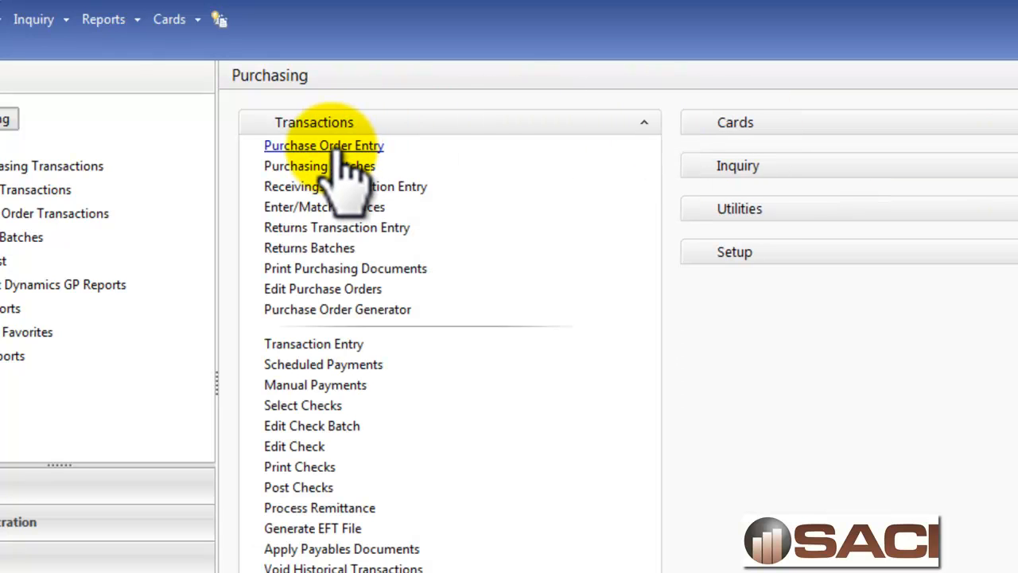
click(325, 146)
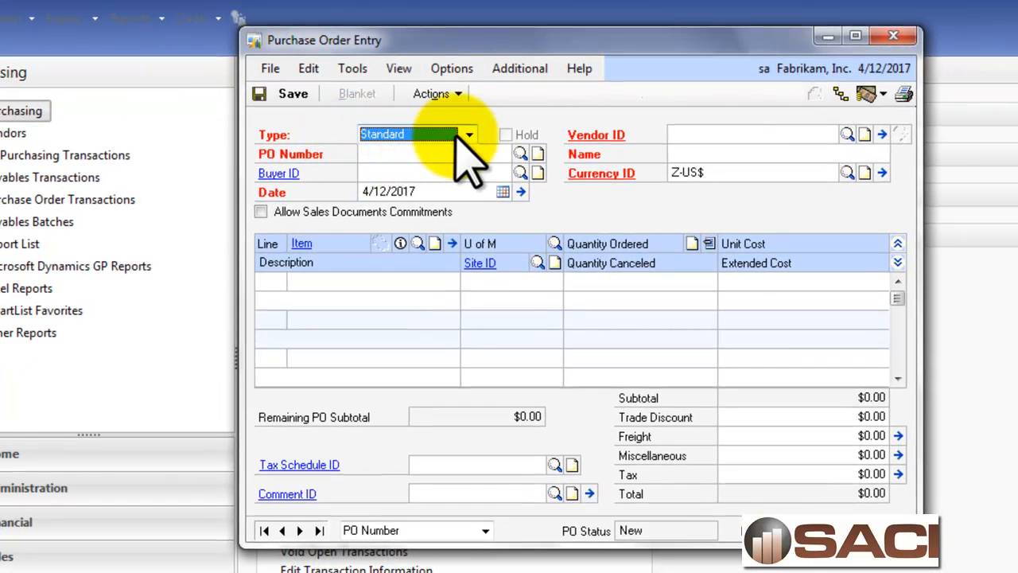
click(467, 133)
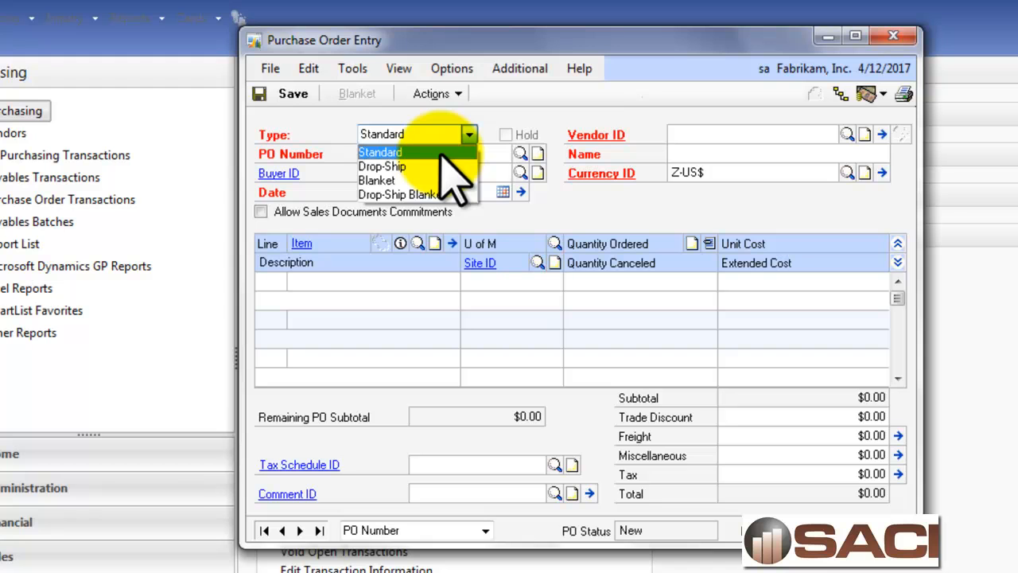
click(379, 153)
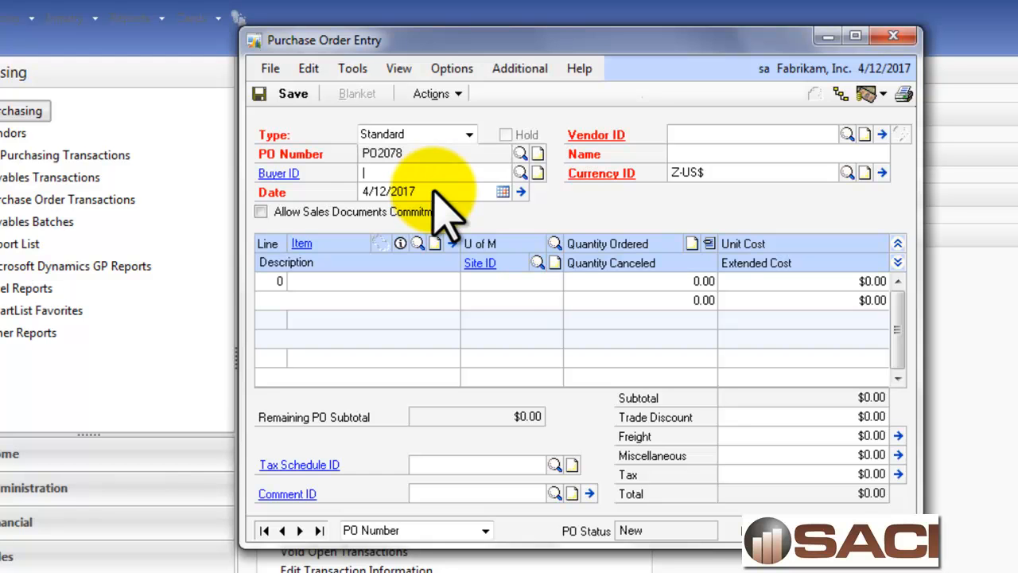
click(518, 172)
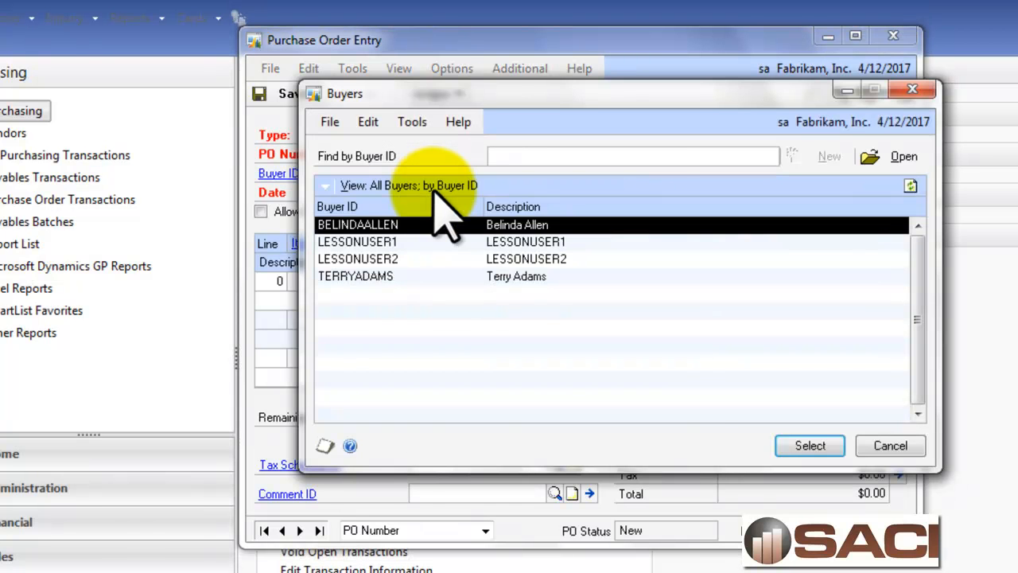
click(810, 446)
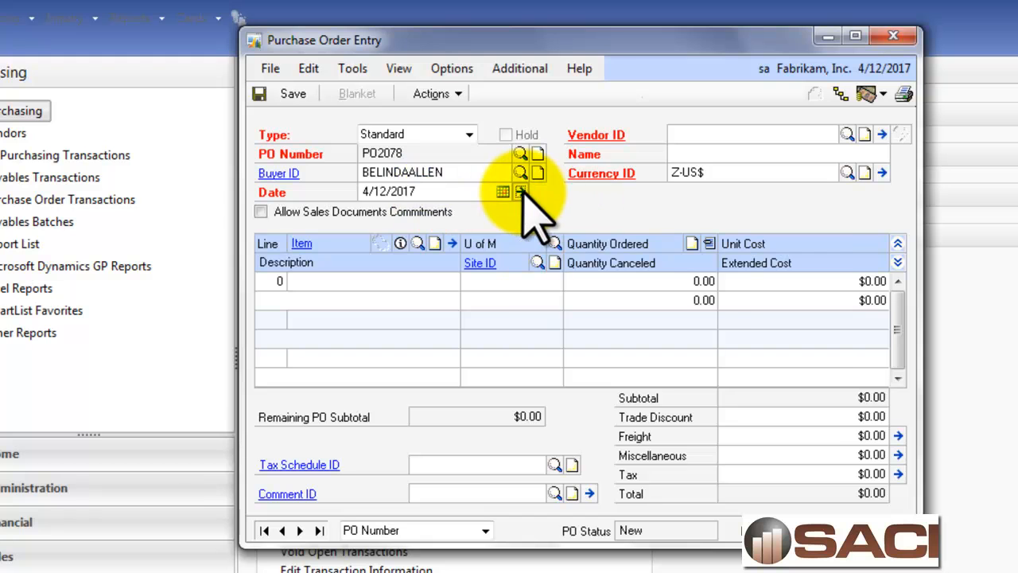
click(522, 191)
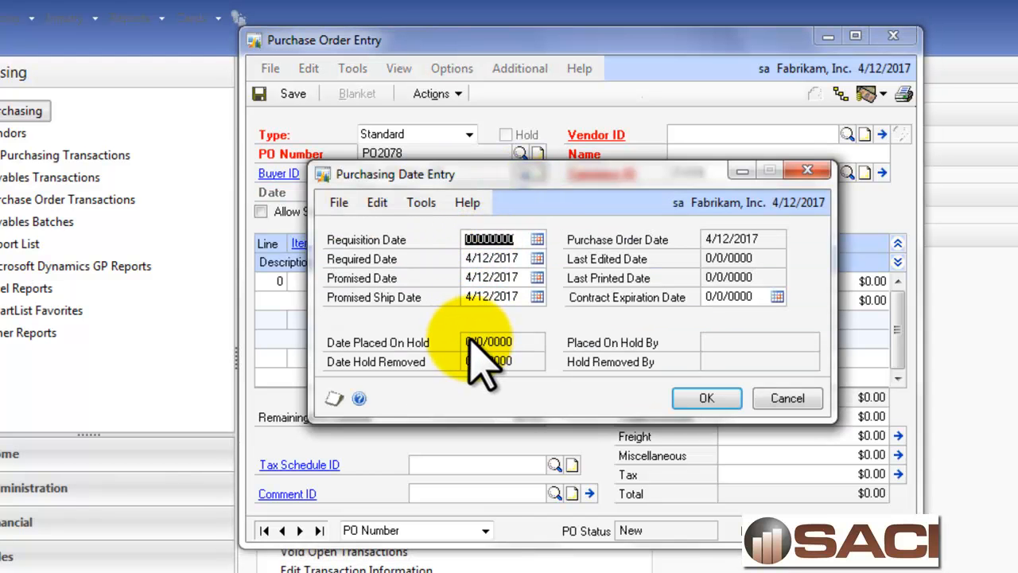
mouse_move(490, 315)
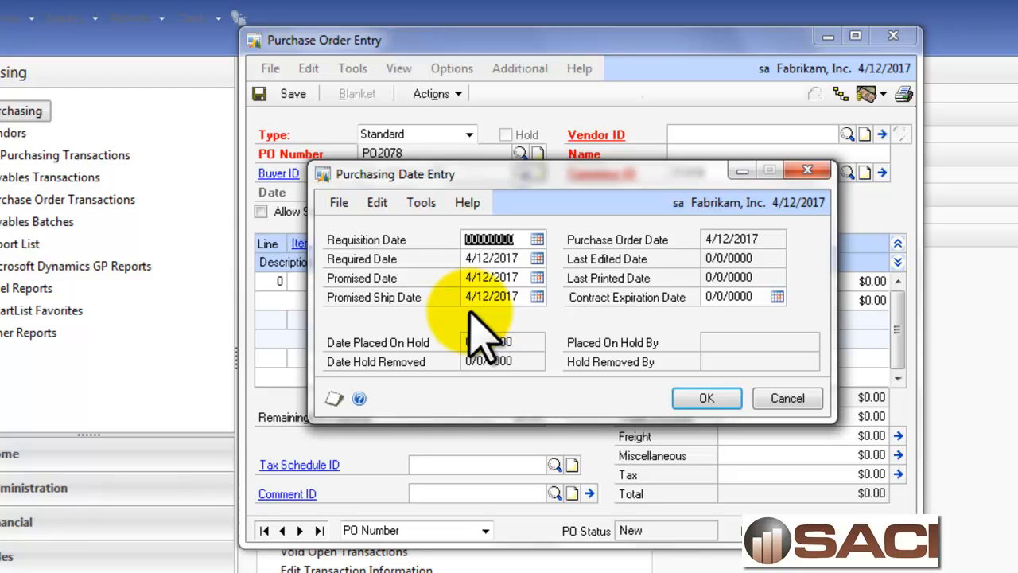
Step: Accept the 4/12/2017 purchasing dates and move to the Vendor ID field
click(706, 397)
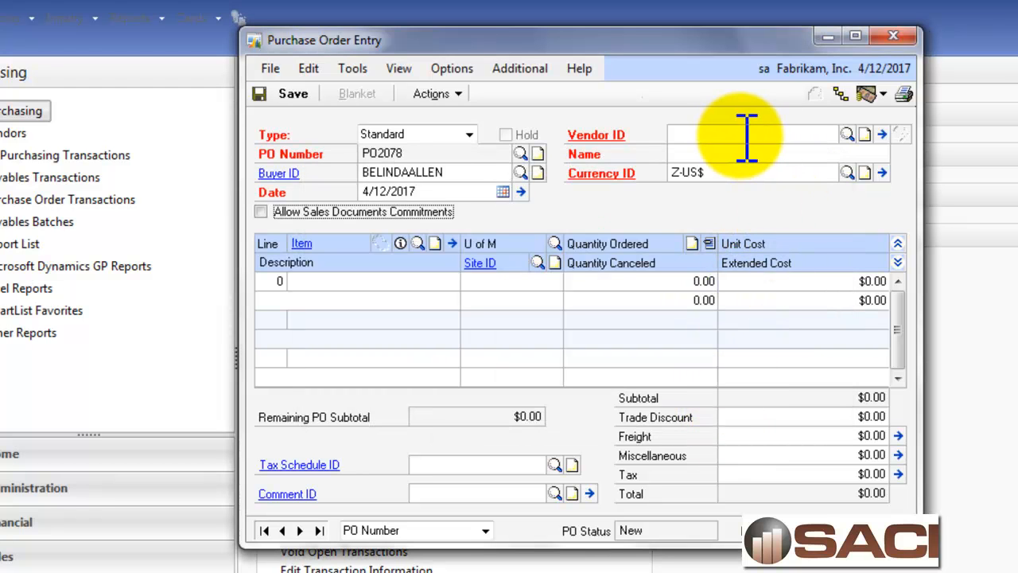
click(849, 134)
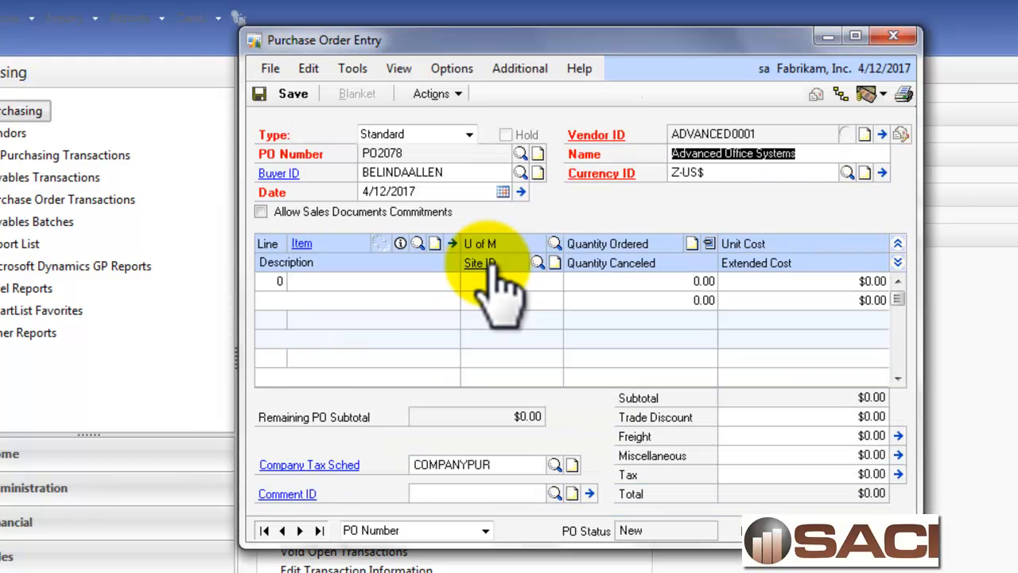
mouse_move(671, 226)
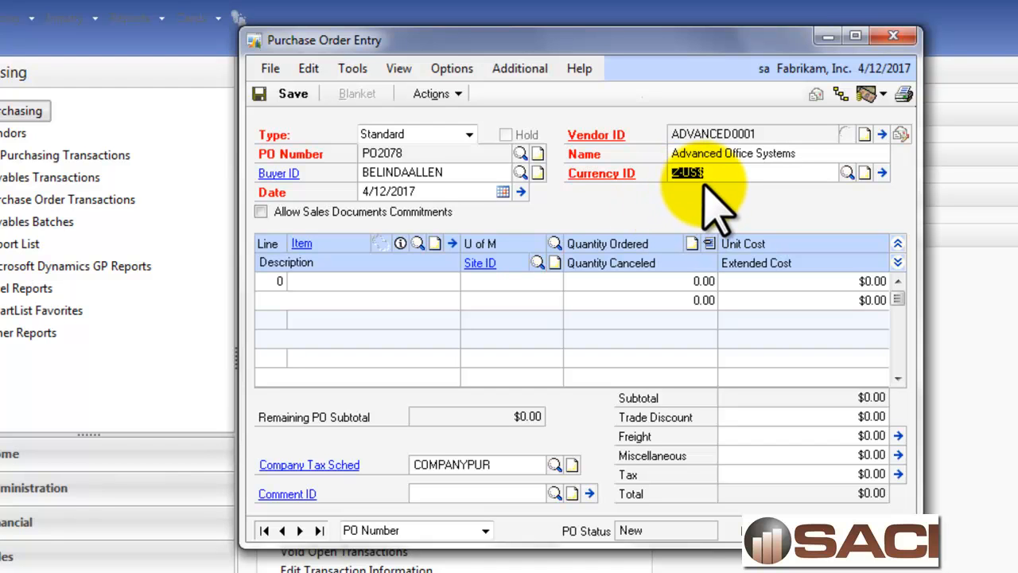
mouse_move(668, 238)
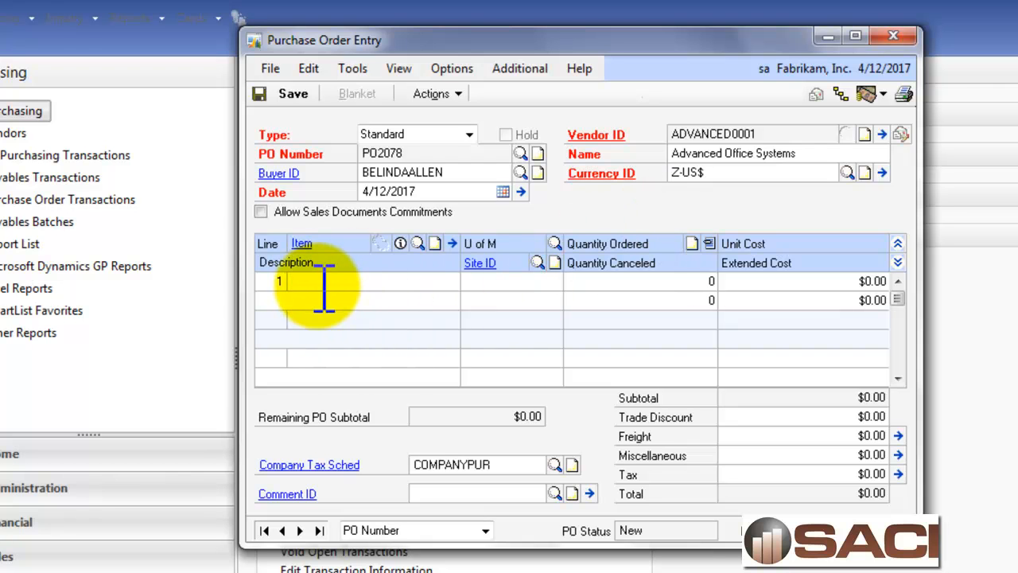
Step: Add line item 1-A3261A, Multi-Core Processor, in unit Each at $16,000
click(419, 243)
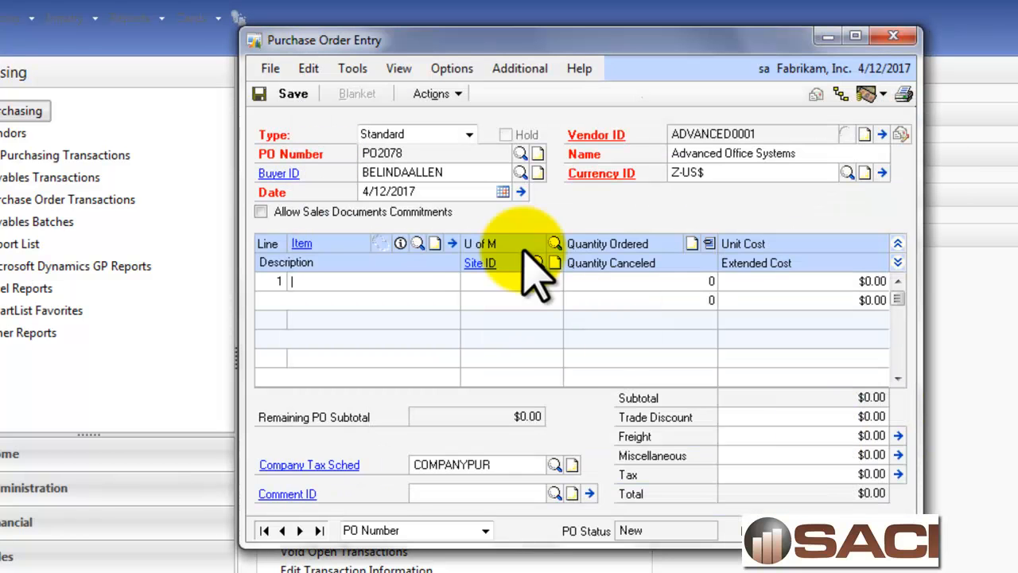
click(420, 242)
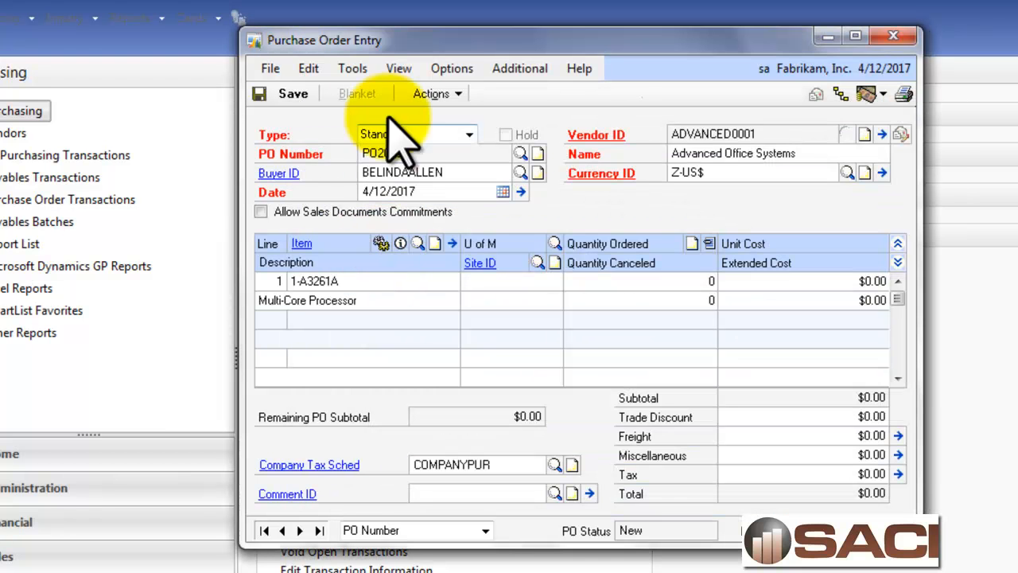
click(452, 67)
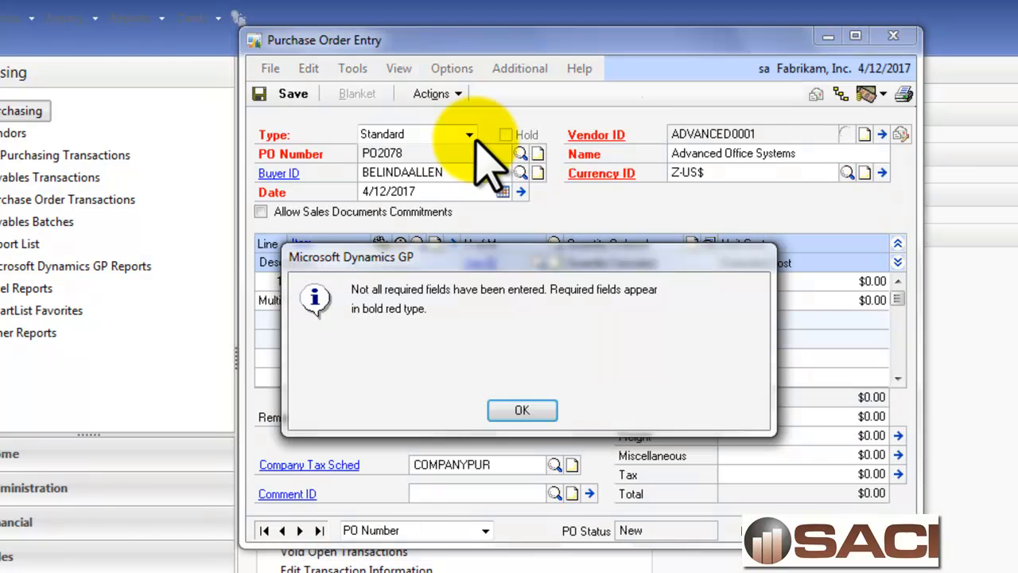
click(522, 411)
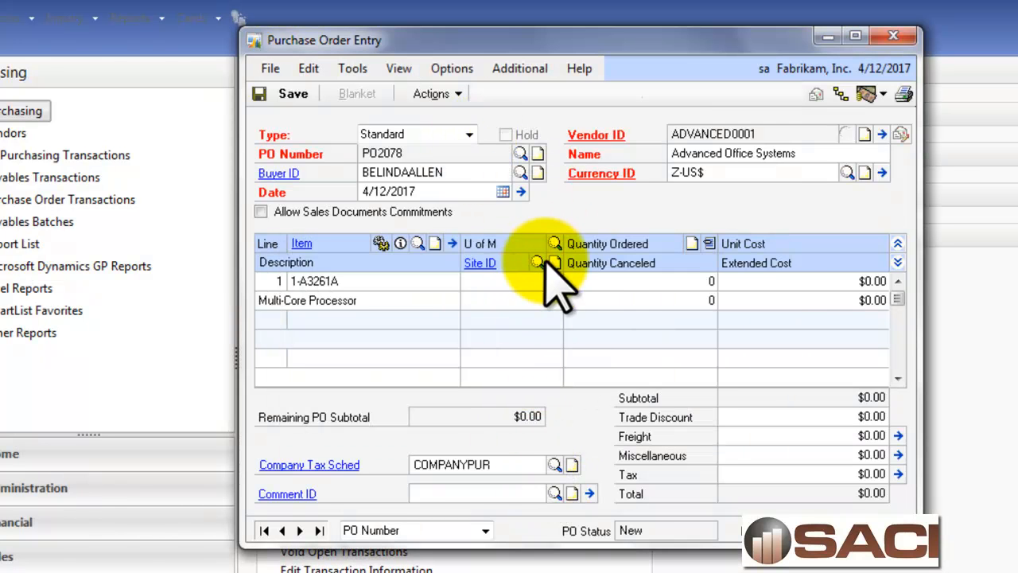
click(537, 243)
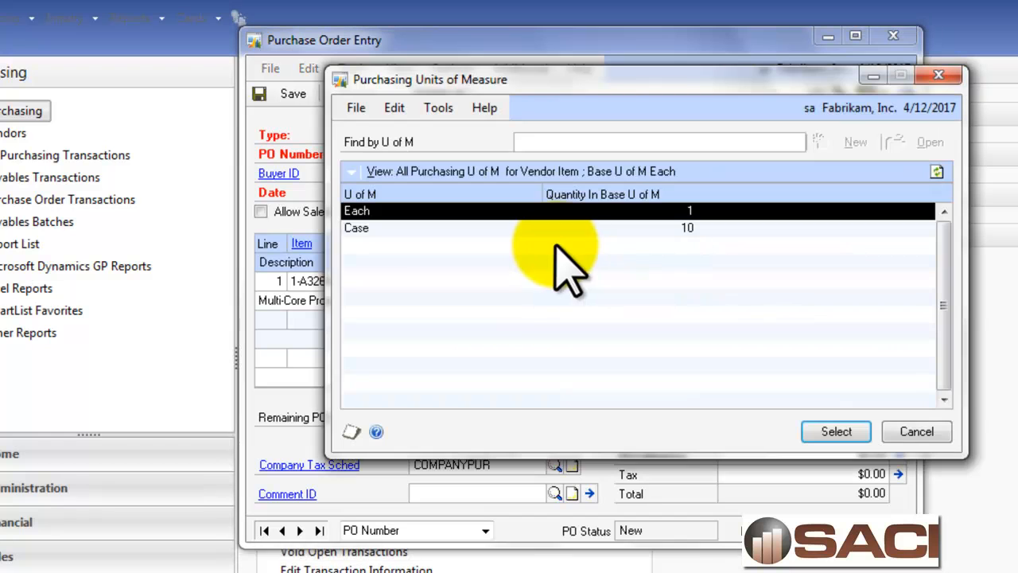
mouse_move(443, 231)
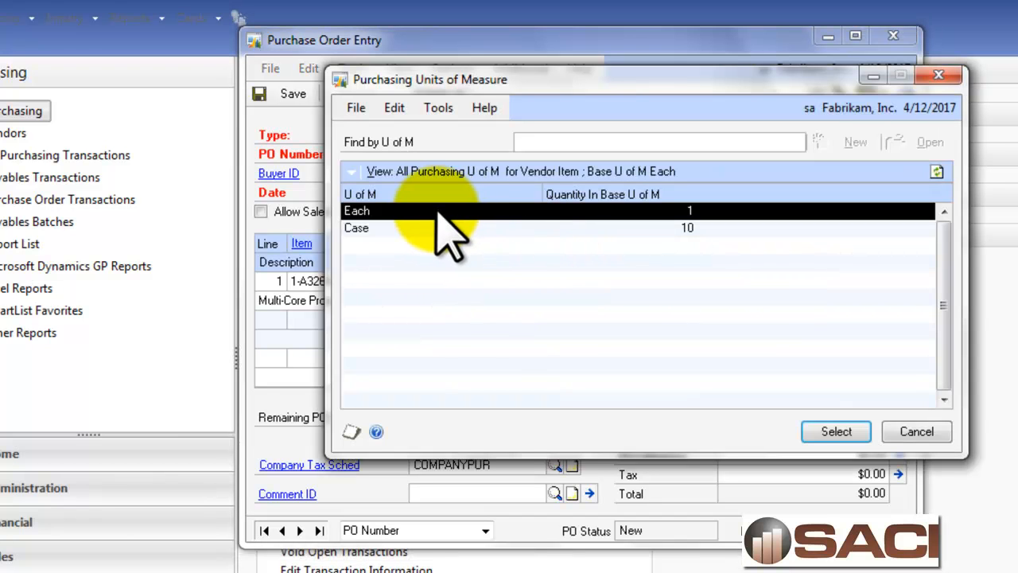
click(836, 431)
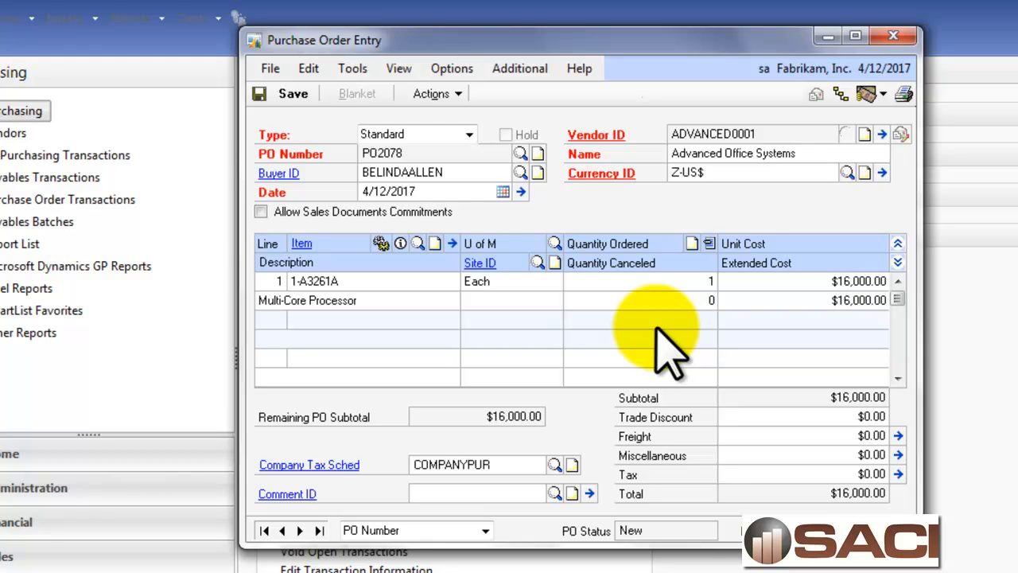
Step: Assign site 01-N to line 1, save PO2078 and print it to the screen
click(533, 263)
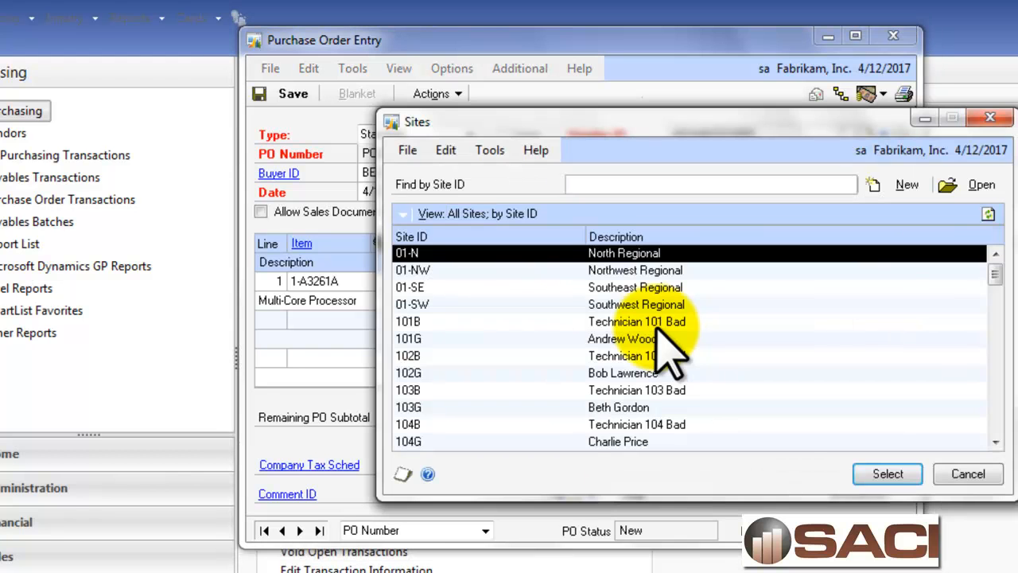
click(887, 474)
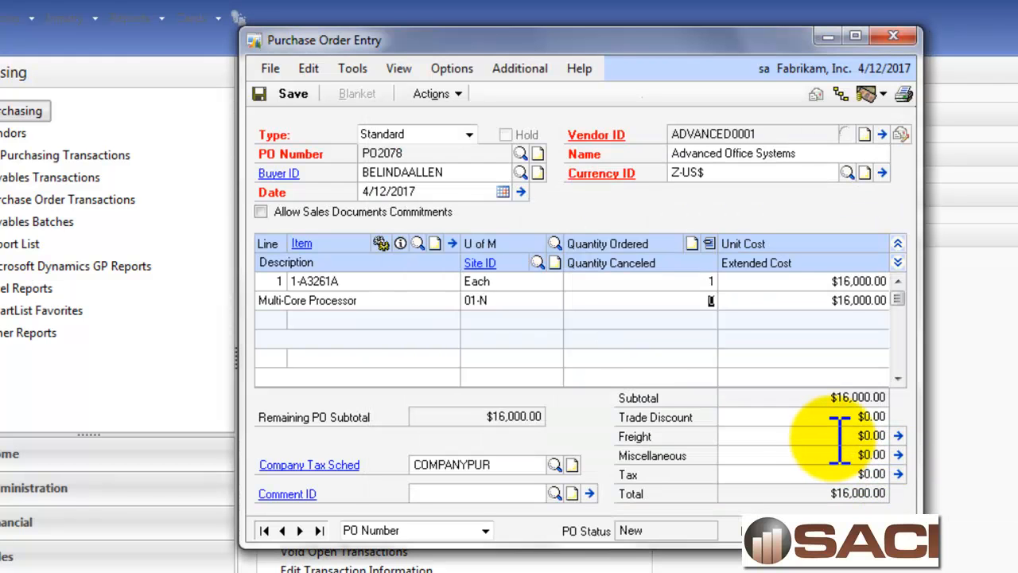
mouse_move(525, 465)
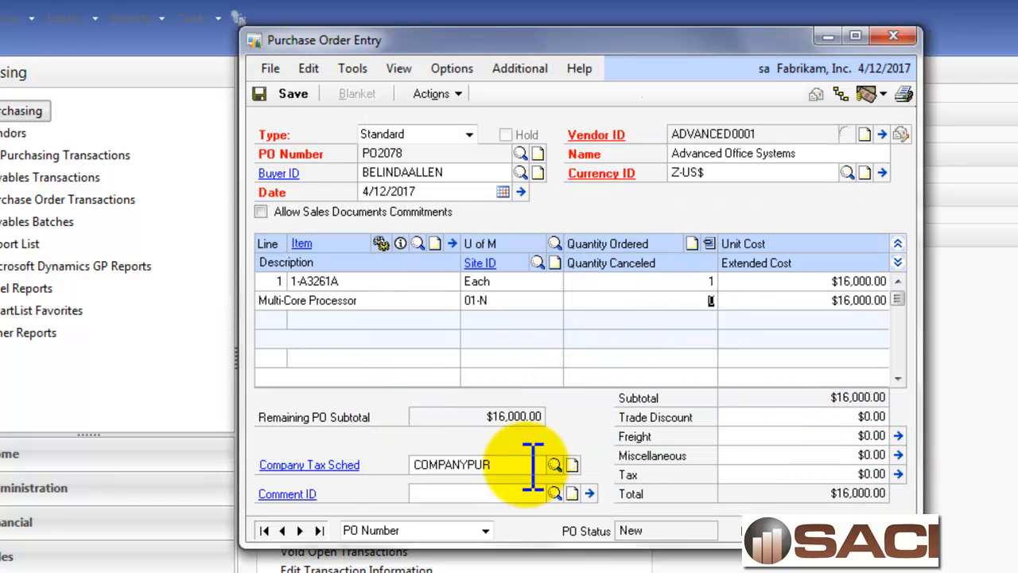
mouse_move(538, 143)
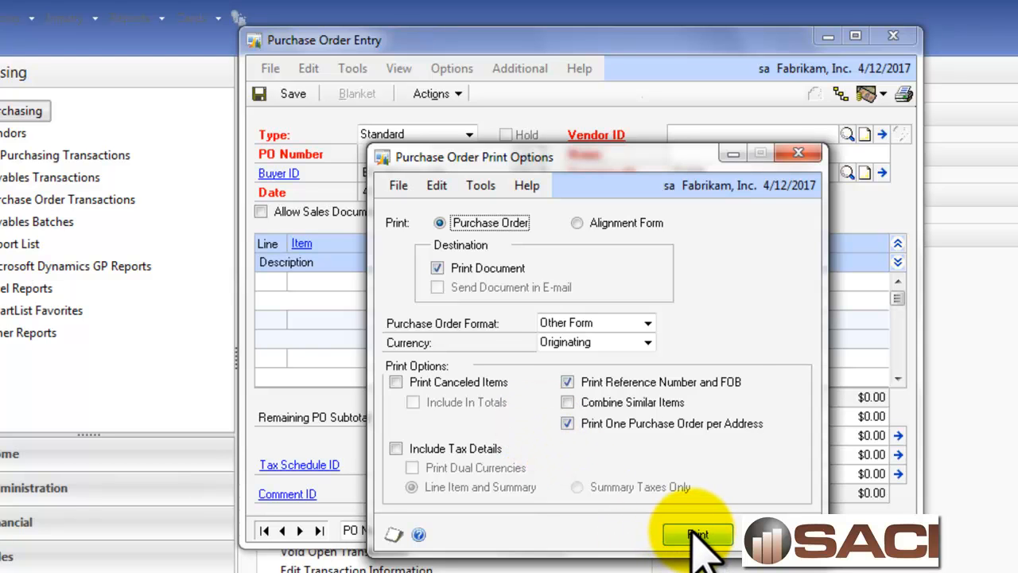
click(697, 535)
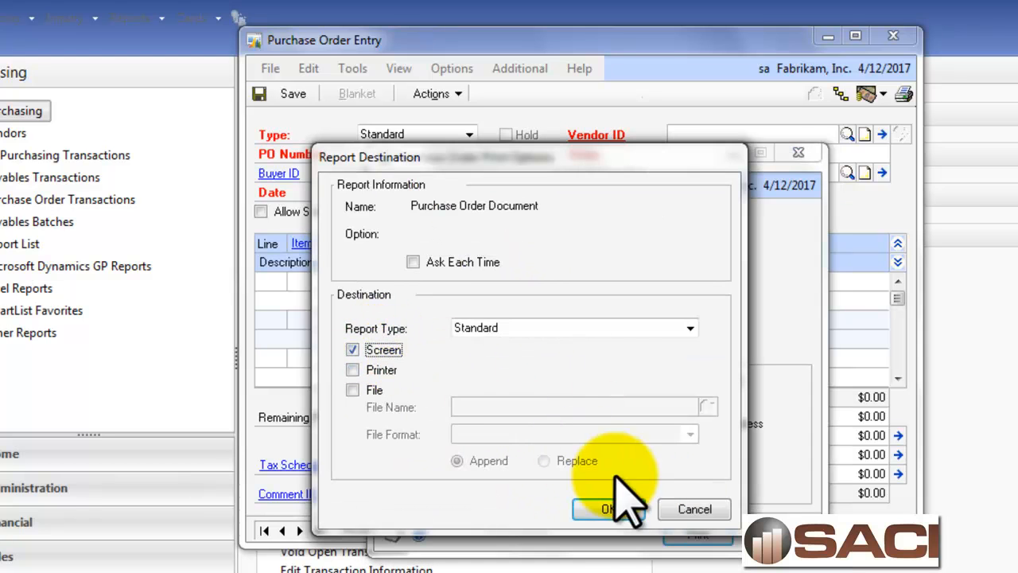
click(609, 509)
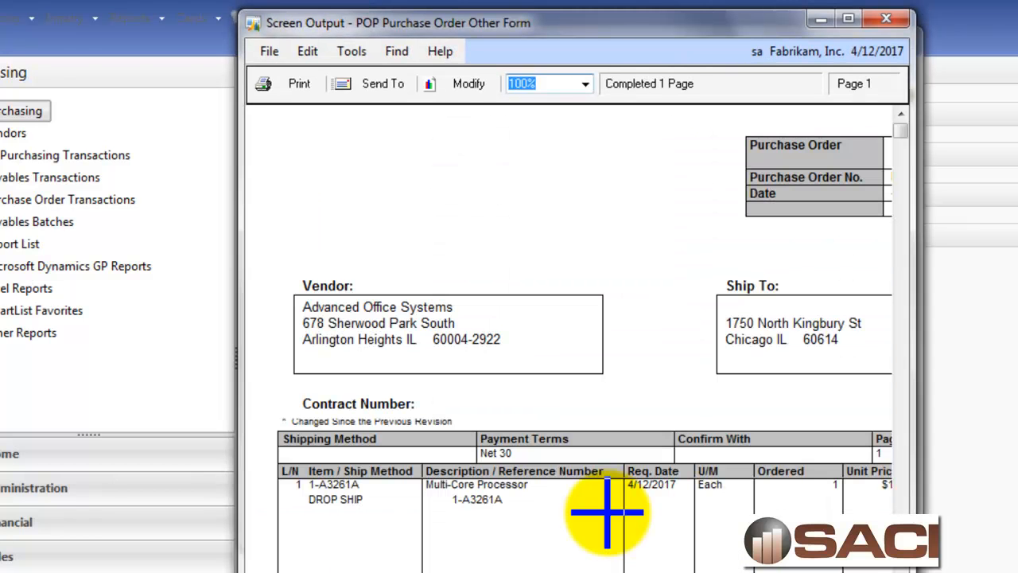
mouse_move(570, 433)
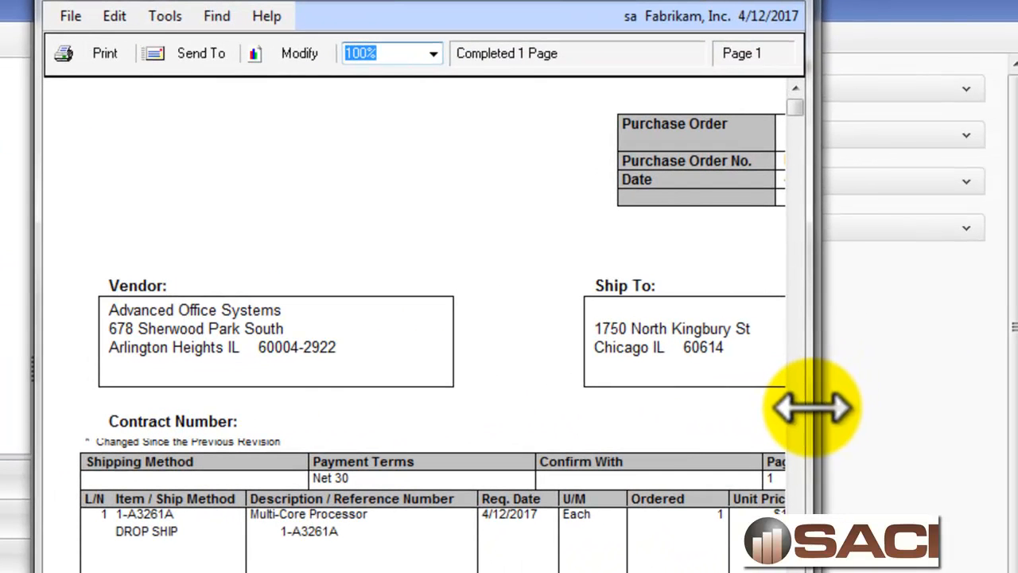
Step: Widen the Screen Output preview so PO2078 and its 4/12/2017 date show
drag(811, 406, 986, 405)
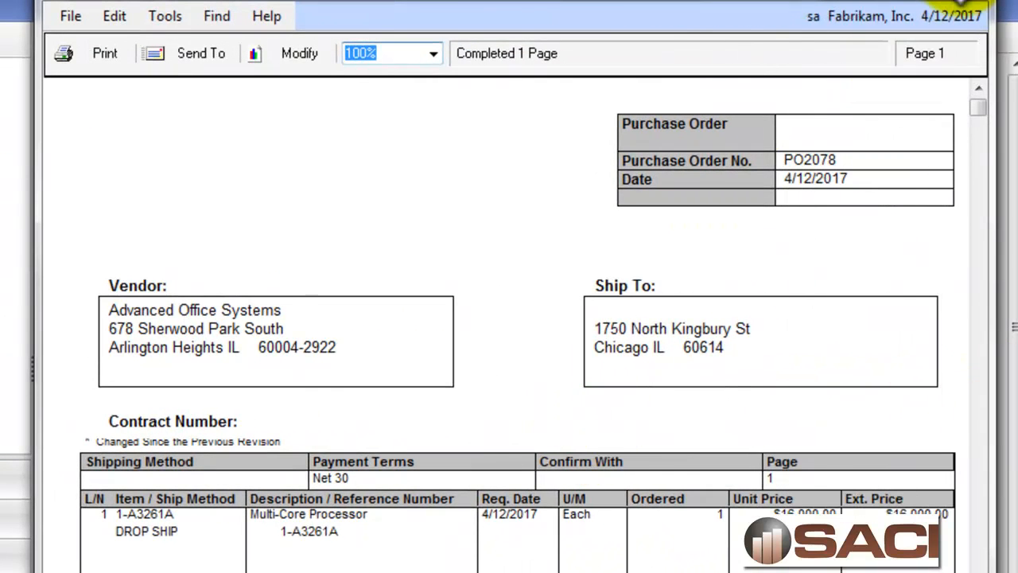